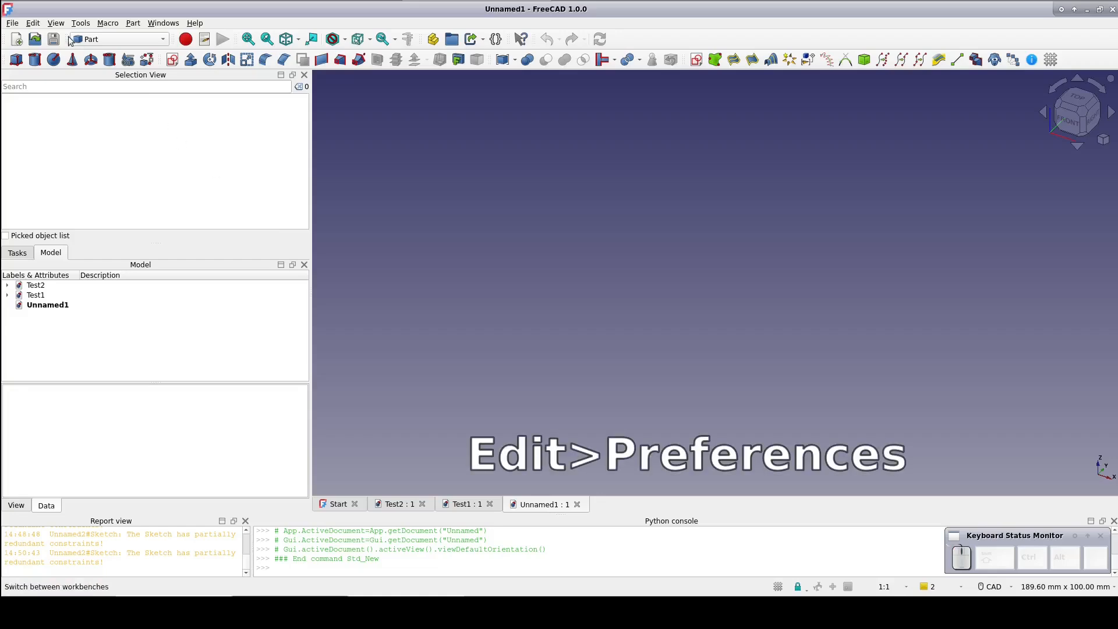
- Enable 'Unify Coincident and PointOnObject' in Sketcher > General preferences and confirm
left_click(32, 22)
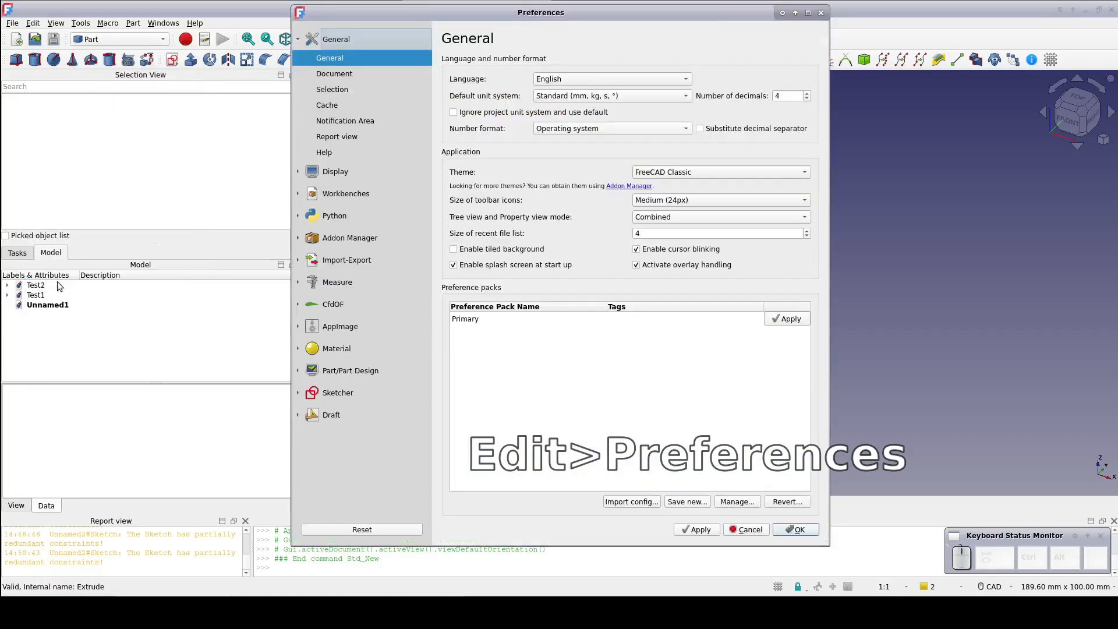
left_click(338, 392)
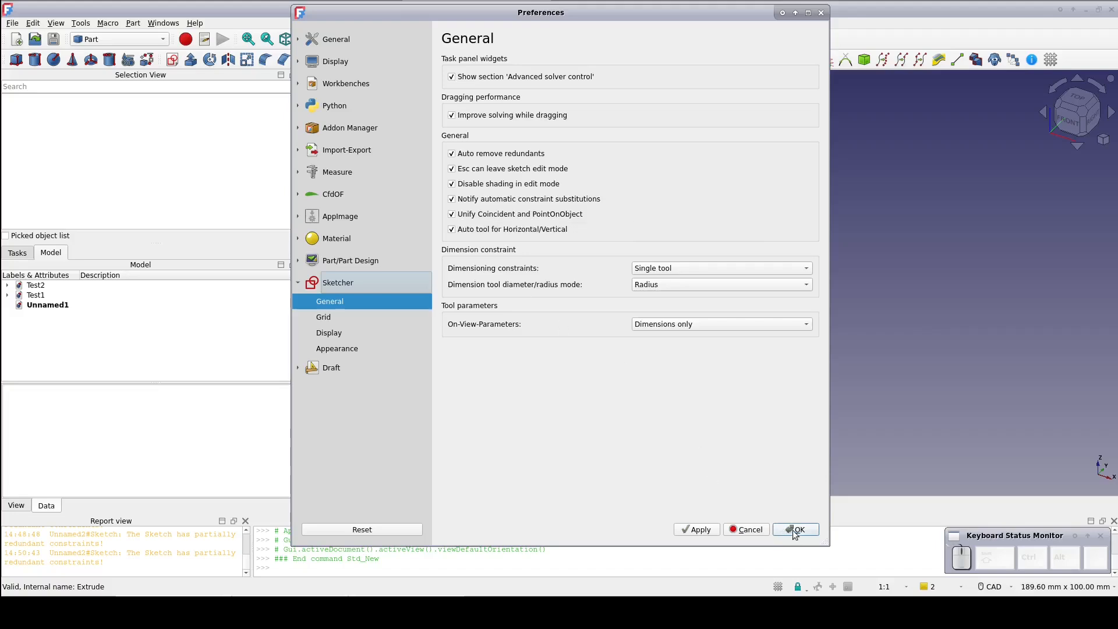
left_click(798, 529)
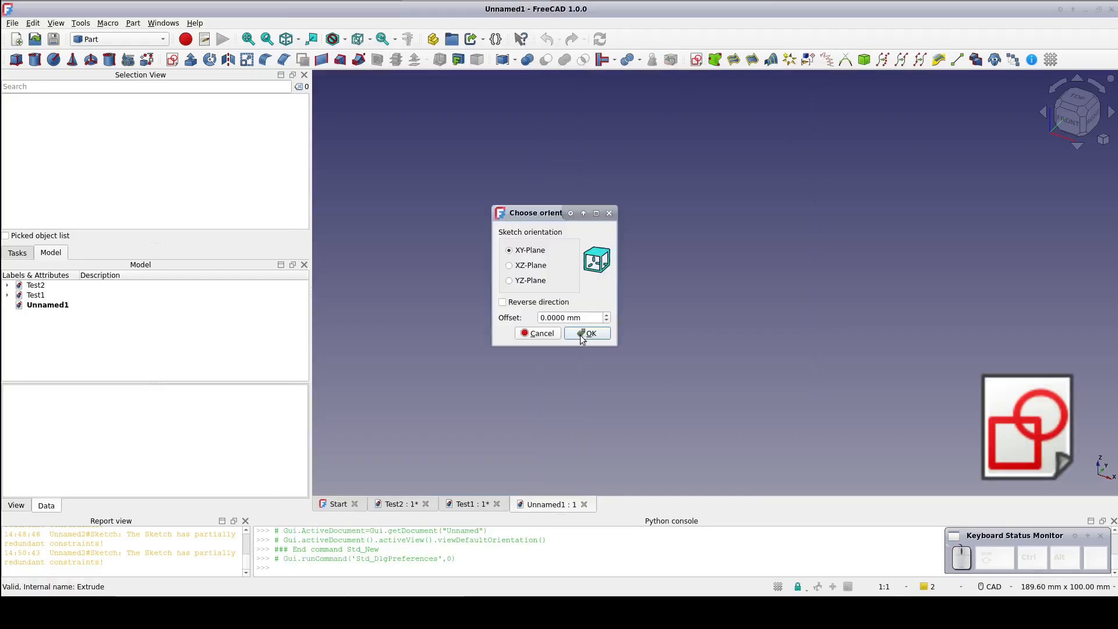
- Choose the XY-Plane orientation for the new sketch
left_click(586, 333)
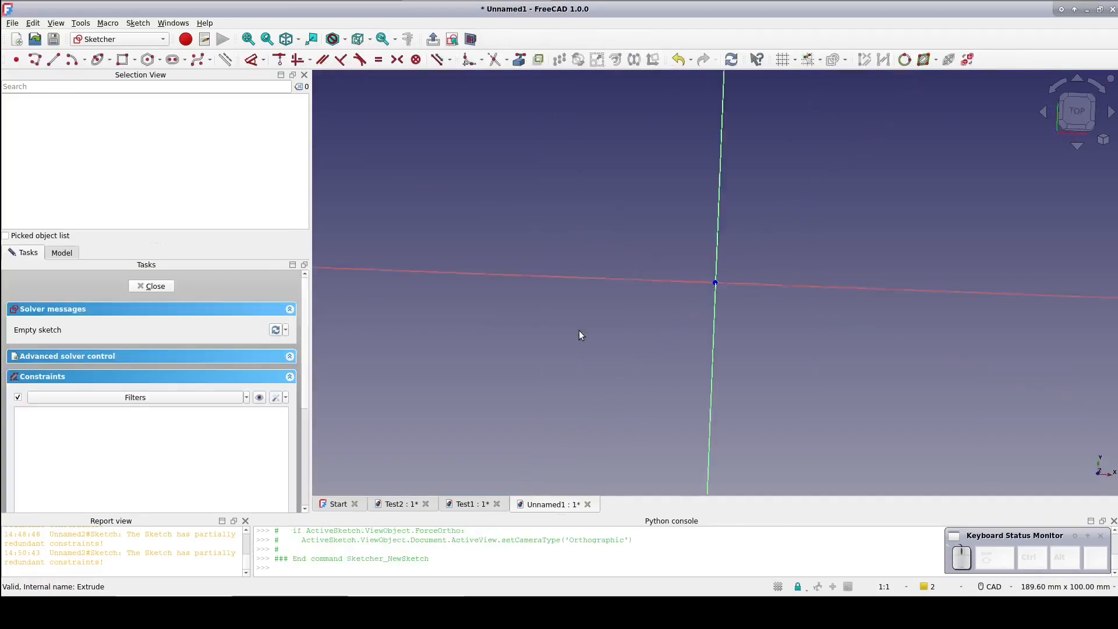
left_click(52, 60)
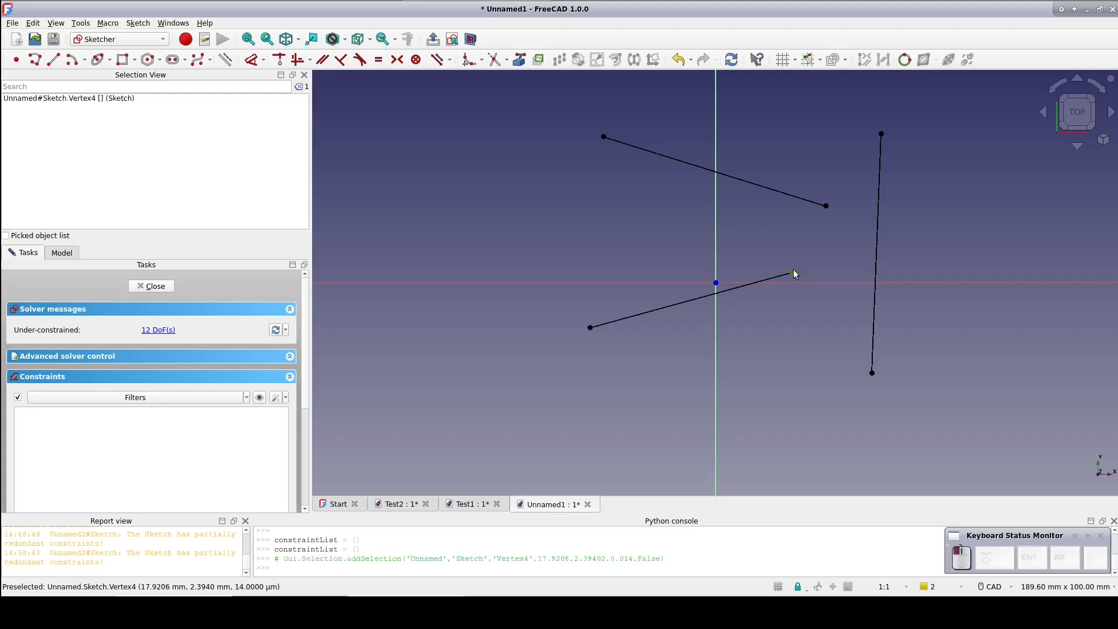
- Make the right endpoints of the two slanted lines coincident
left_click(792, 273)
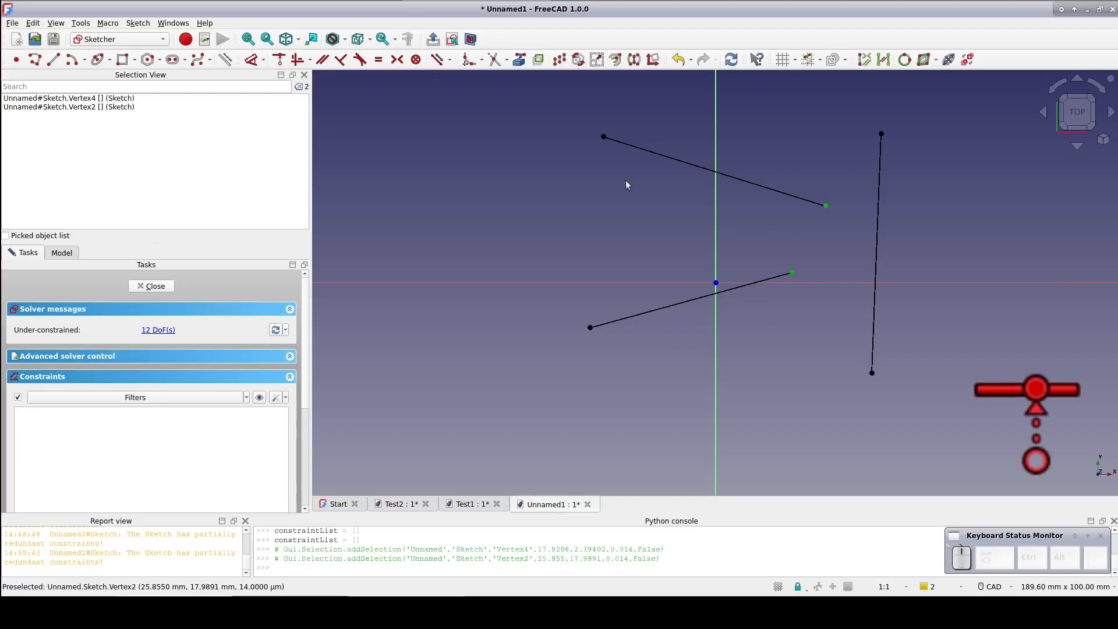
left_click(277, 60)
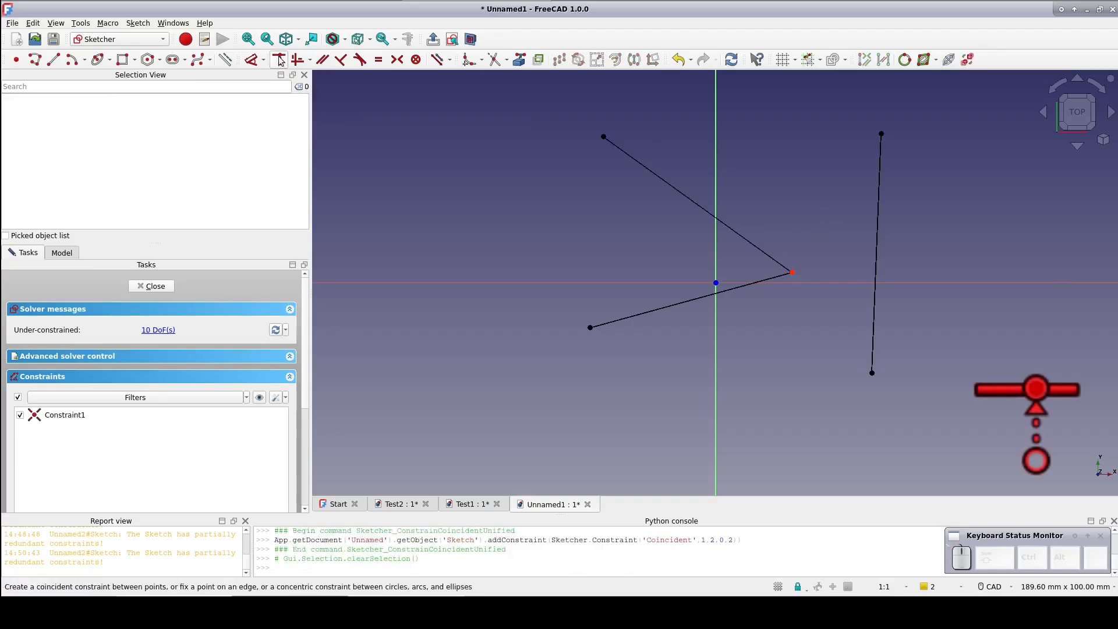
mouse_move(604, 187)
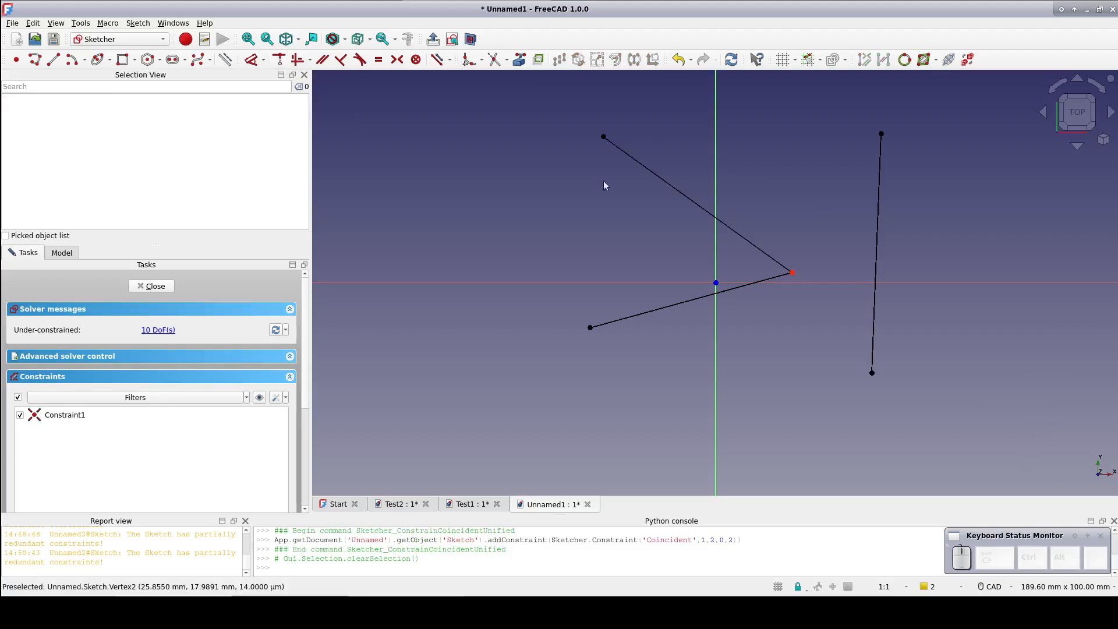
mouse_move(785, 243)
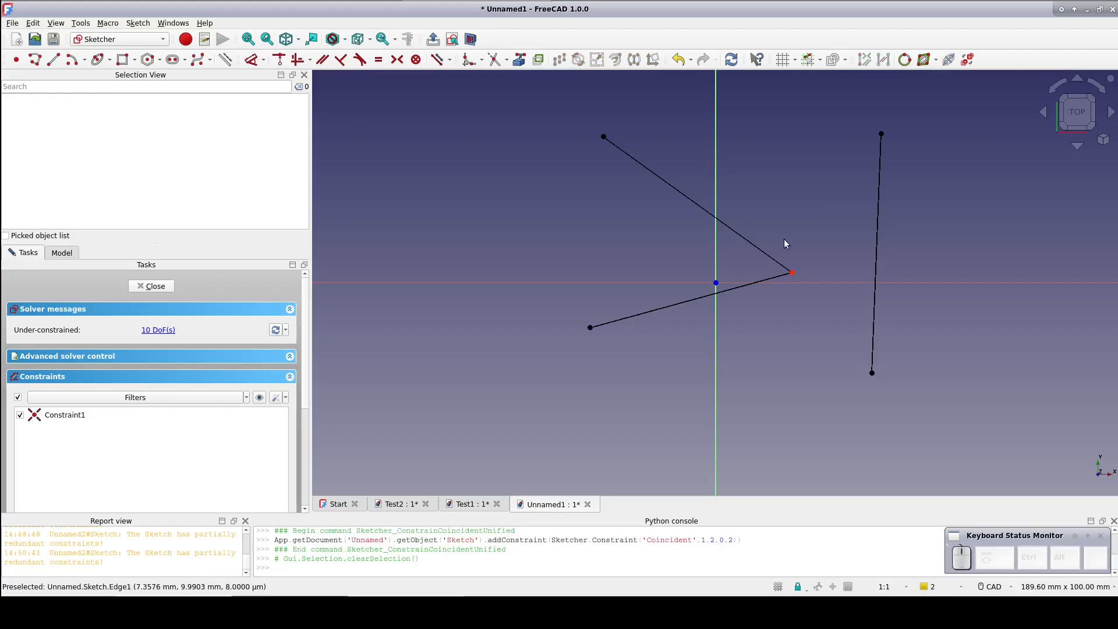
- Constrain the slanted lines' shared corner to lie on the vertical line
left_click(792, 272)
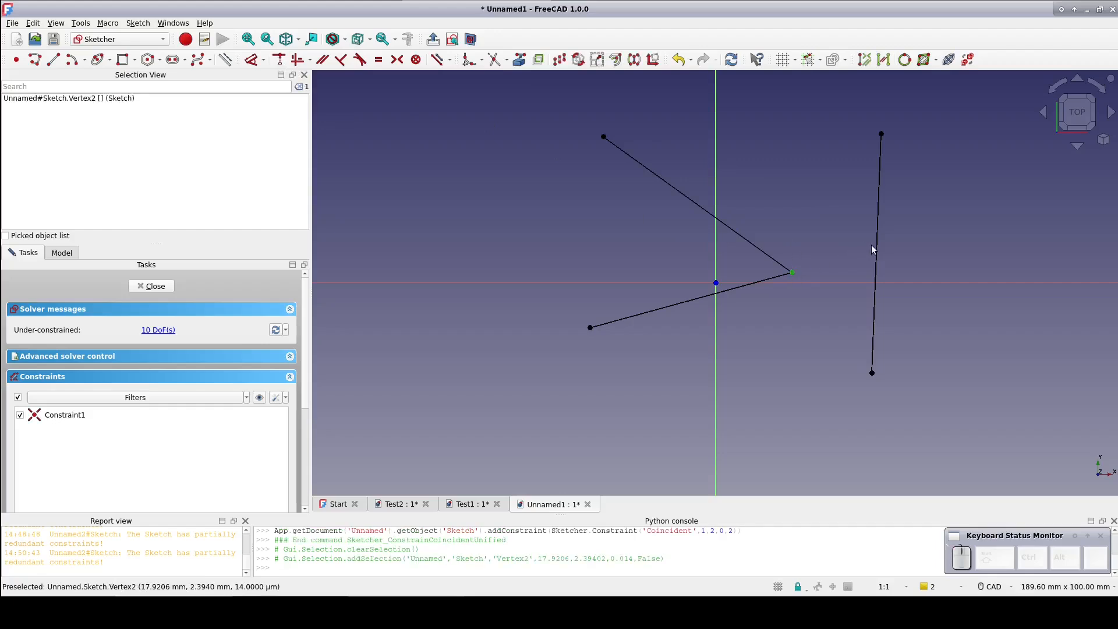
left_click(877, 249)
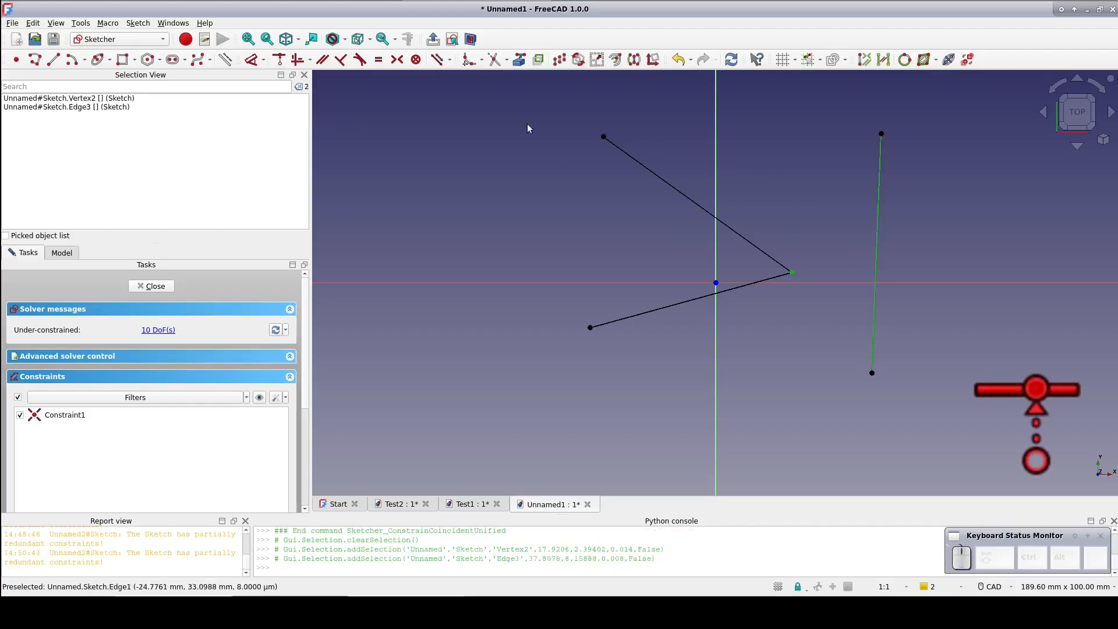
mouse_move(278, 60)
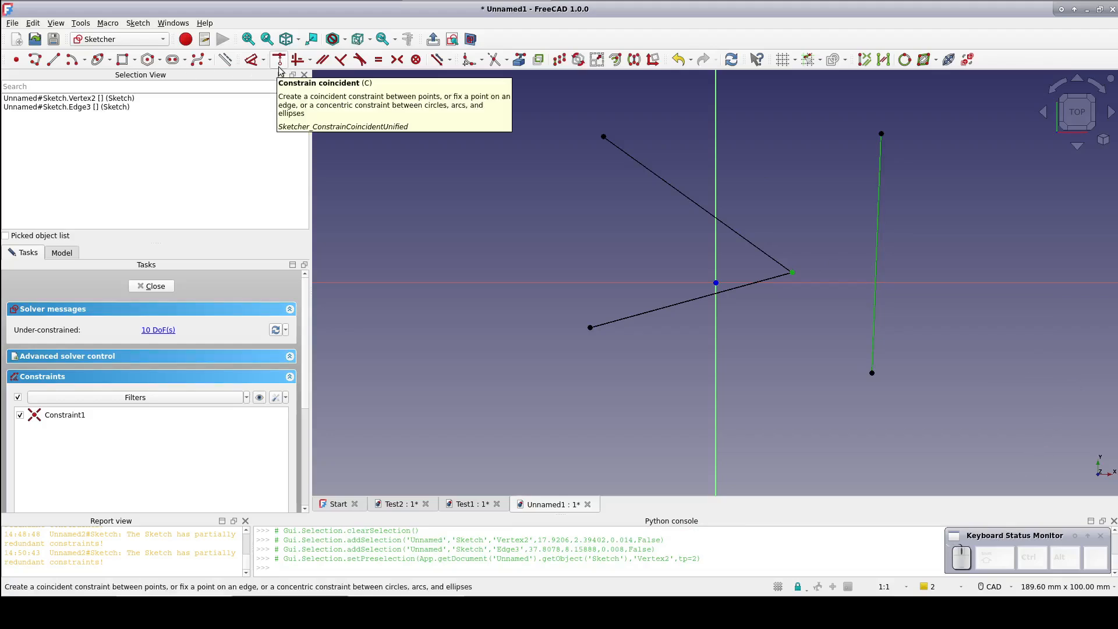
left_click(278, 60)
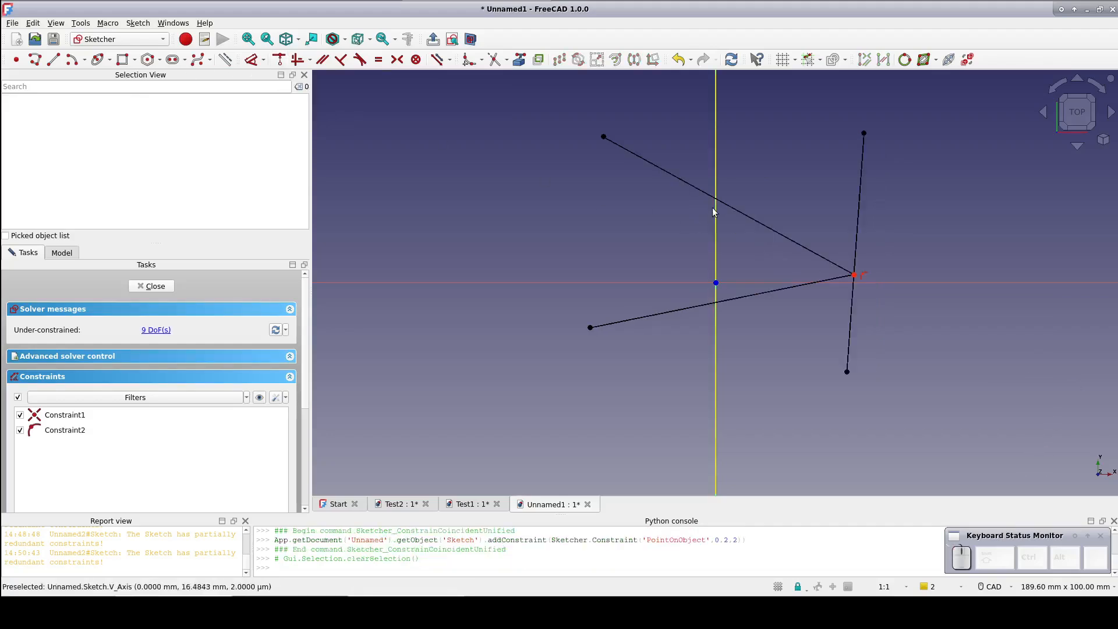